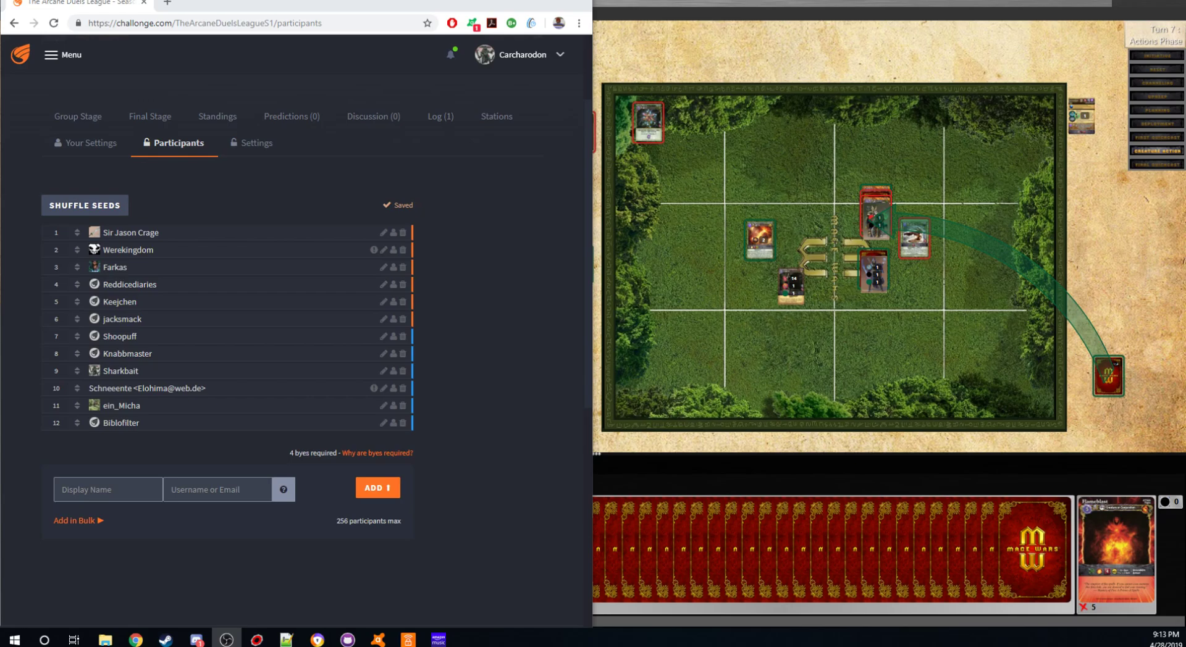
Switch from the Challonge participants page to the Arcane Wonders forum rules thread.
click(220, 5)
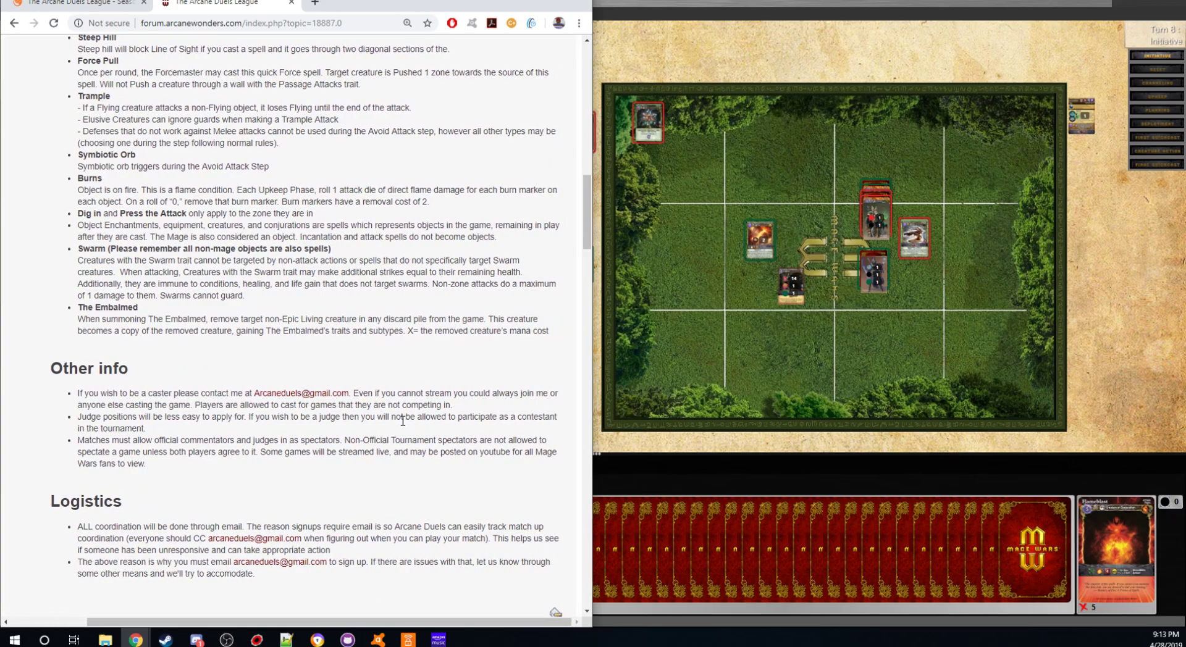
scroll(down, 3)
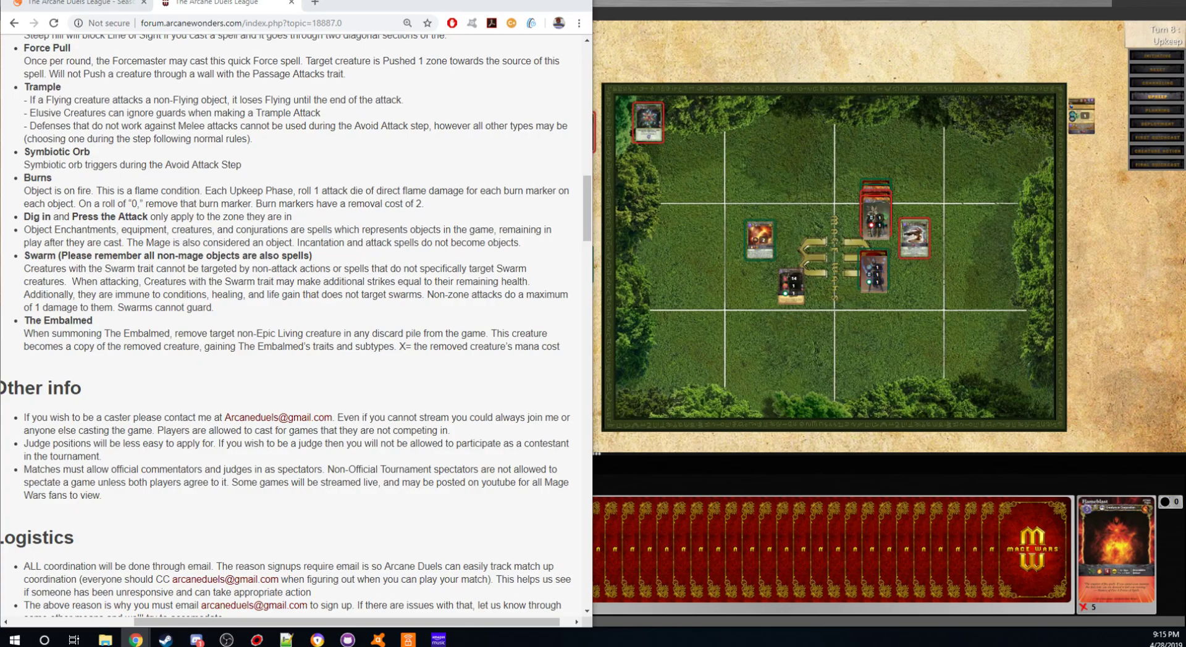
mouse_move(344, 387)
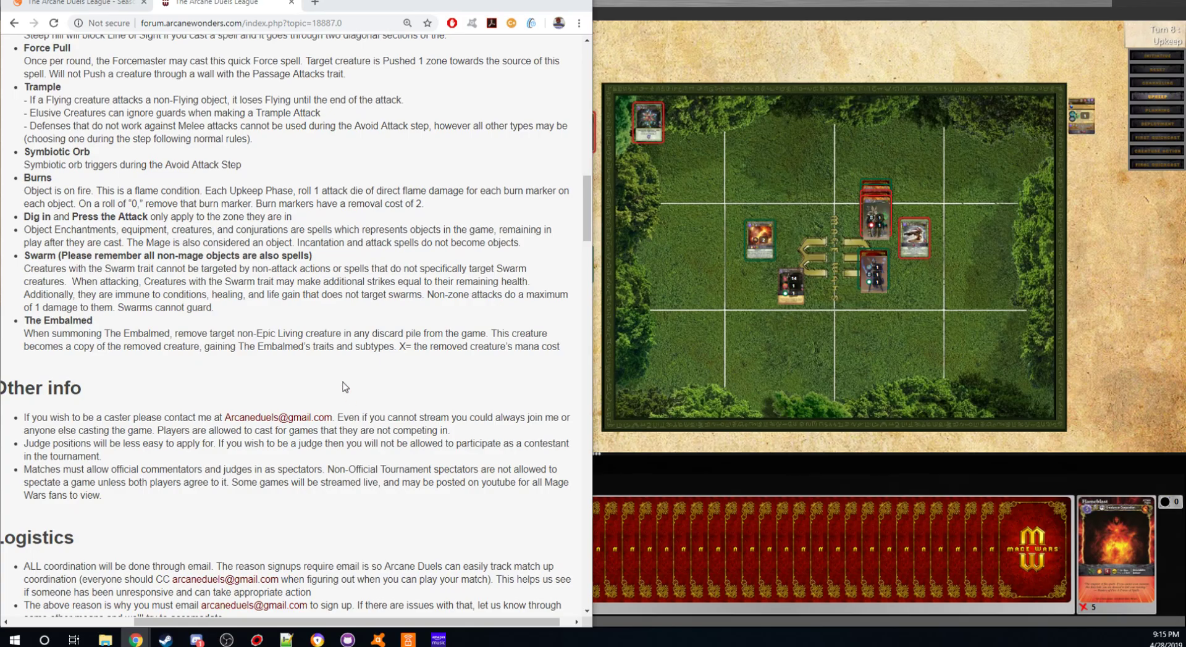
drag(23, 268, 214, 308)
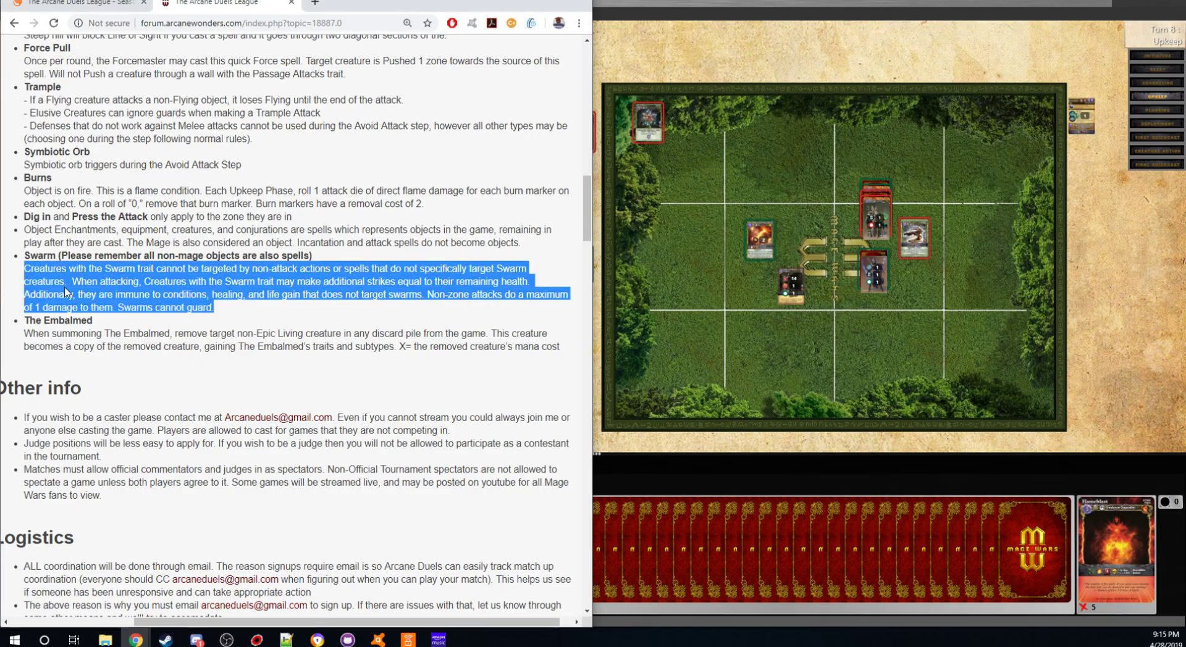
click(169, 341)
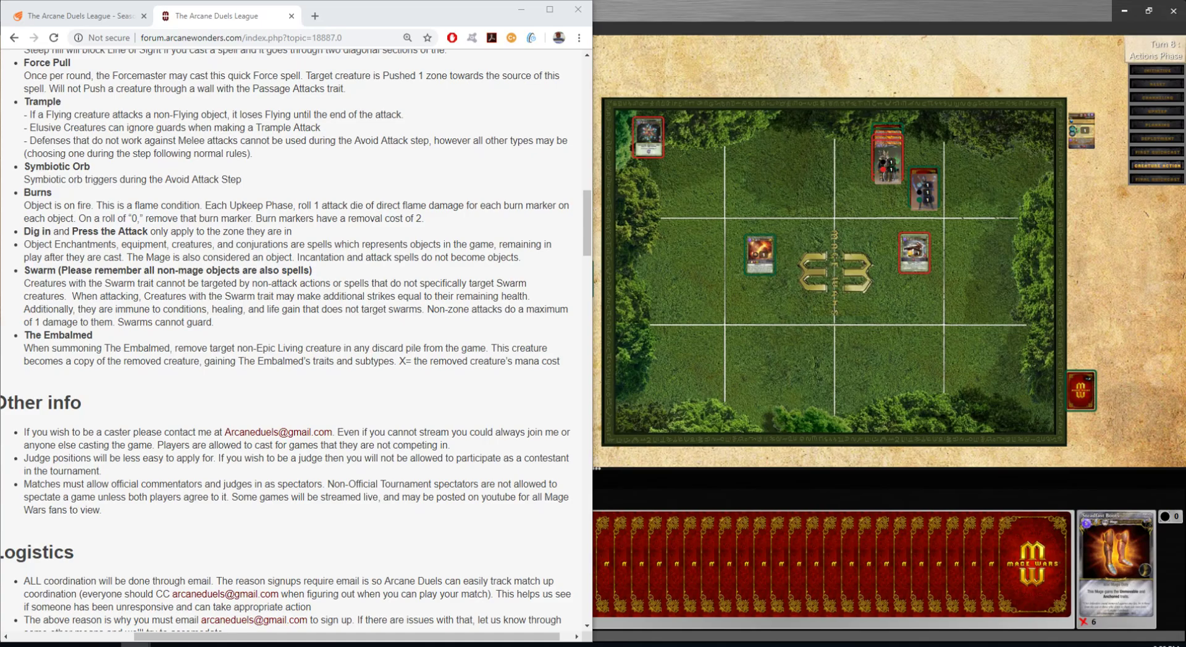
mouse_move(248, 15)
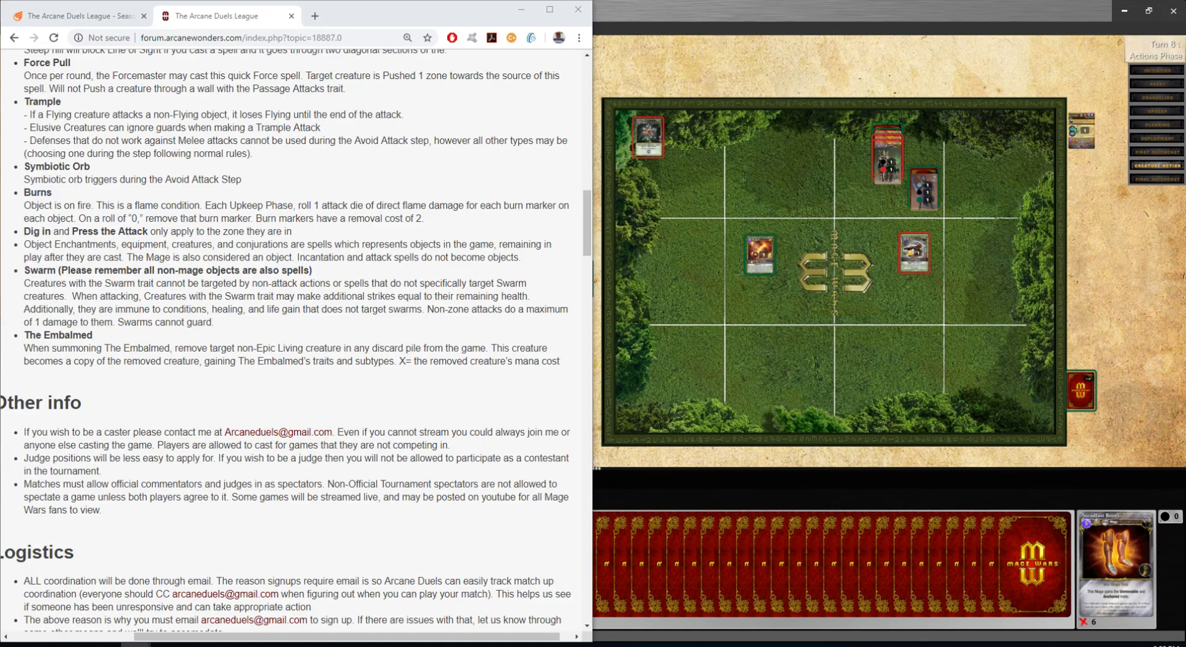
mouse_move(646, 444)
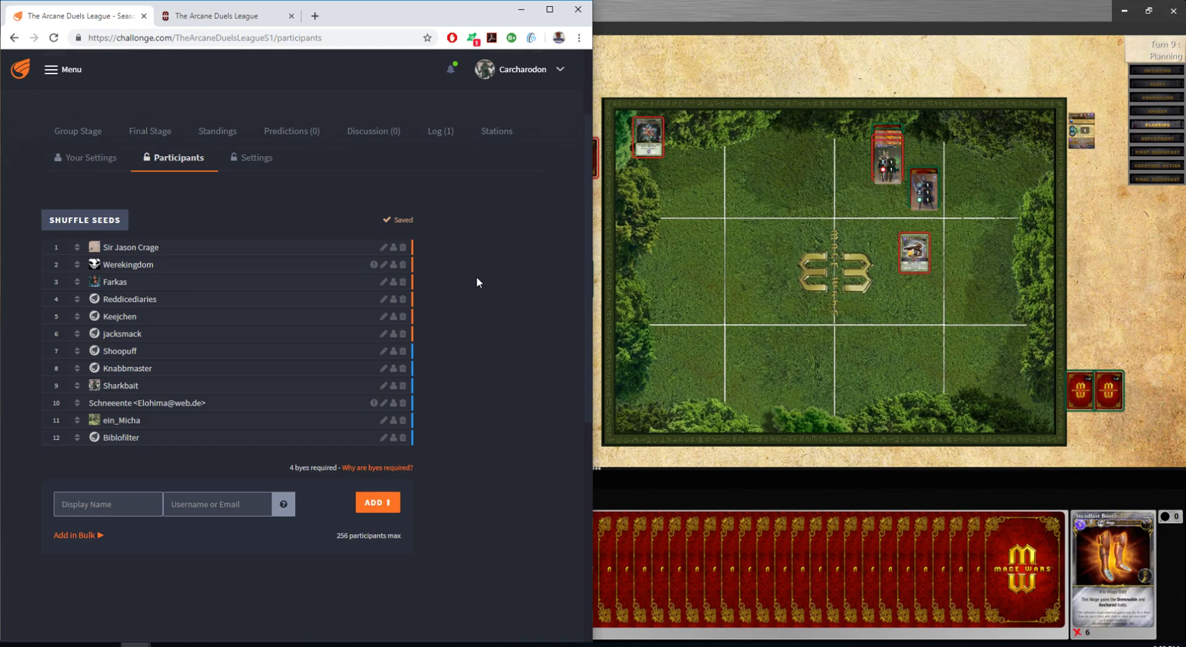
mouse_move(480, 279)
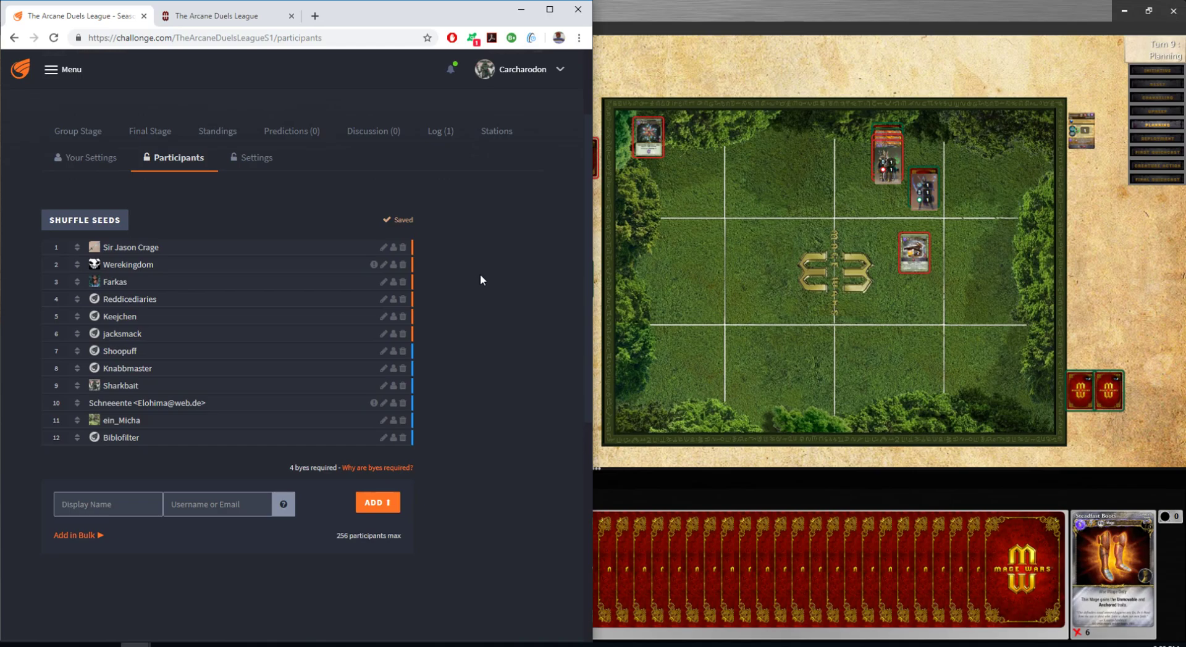
mouse_move(523, 291)
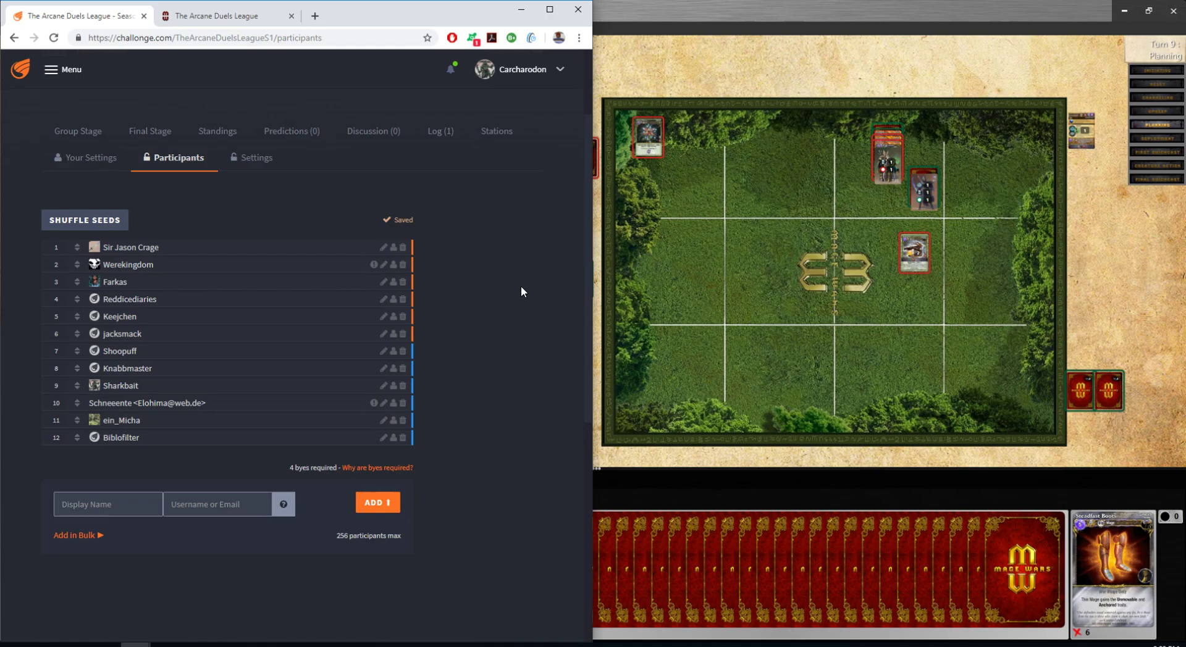
mouse_move(523, 281)
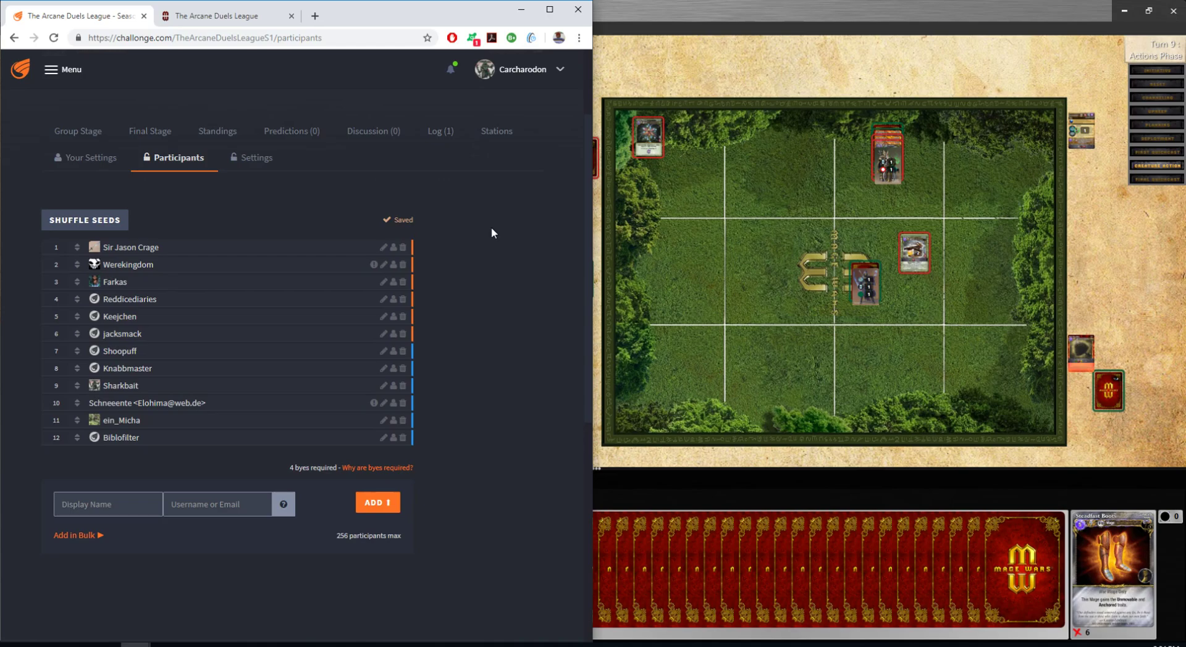
mouse_move(453, 210)
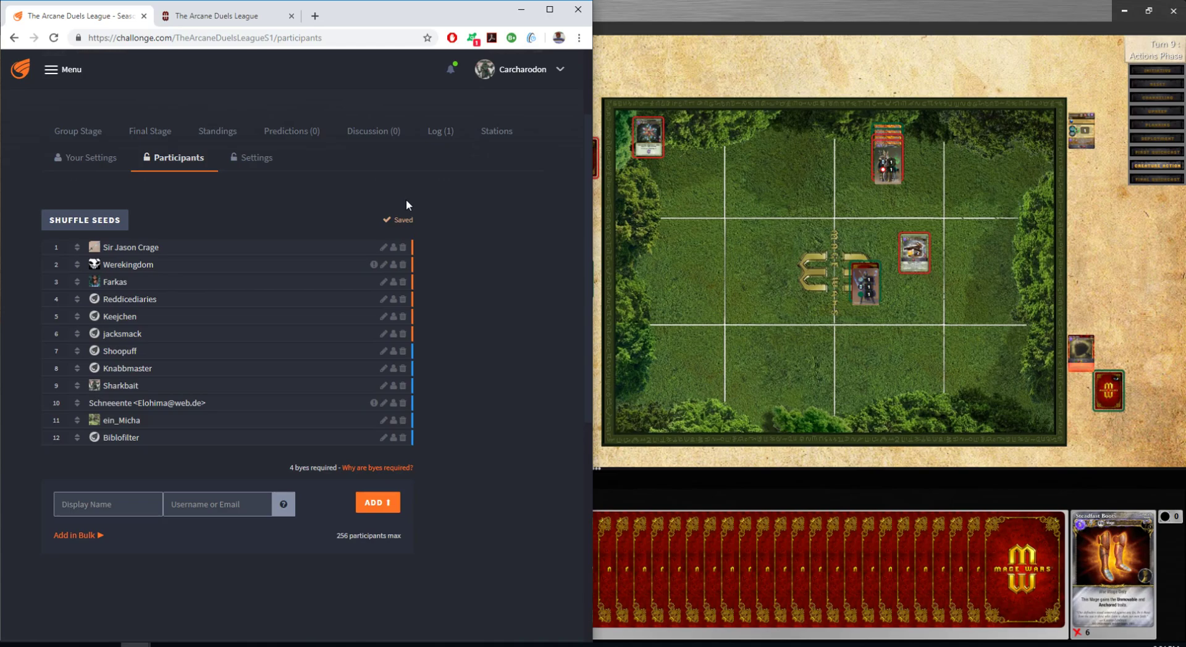
mouse_move(457, 199)
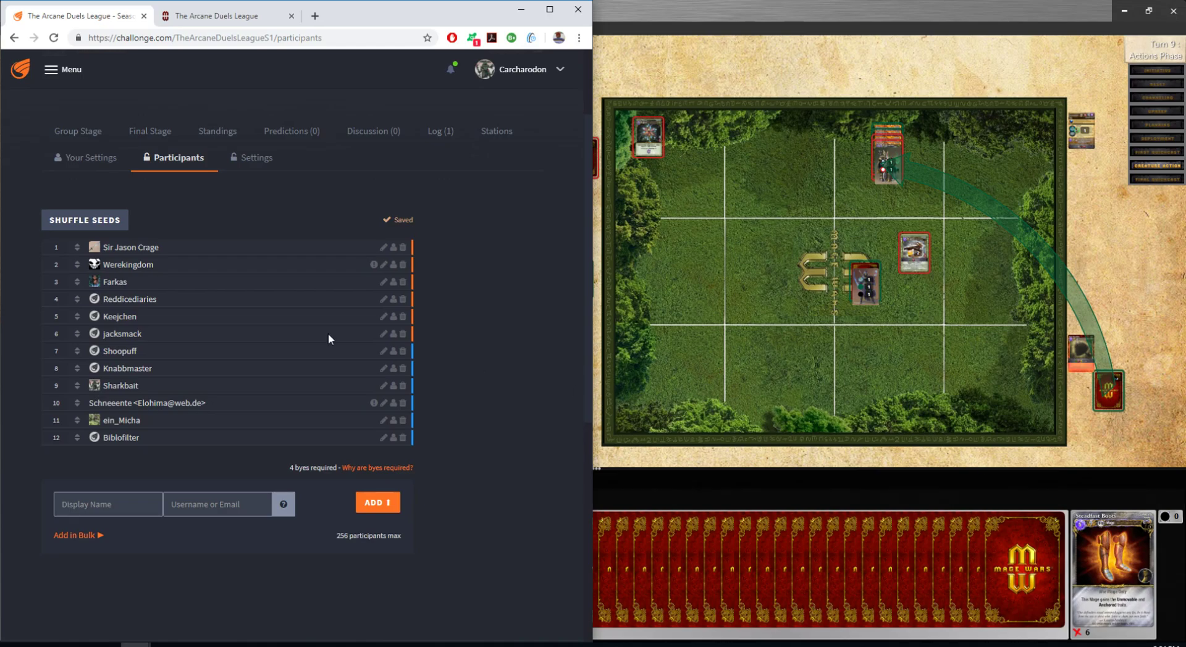
Shuffle the twelve participant seeds, confirm it, and go to the Group Stage page.
click(84, 220)
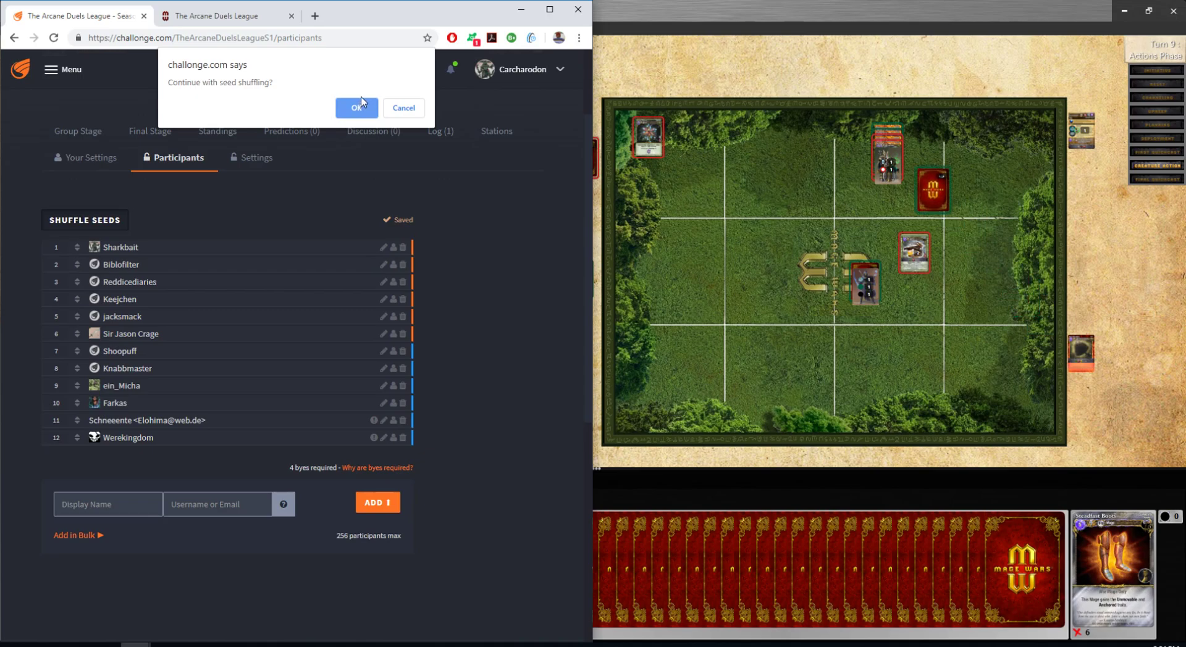
click(356, 107)
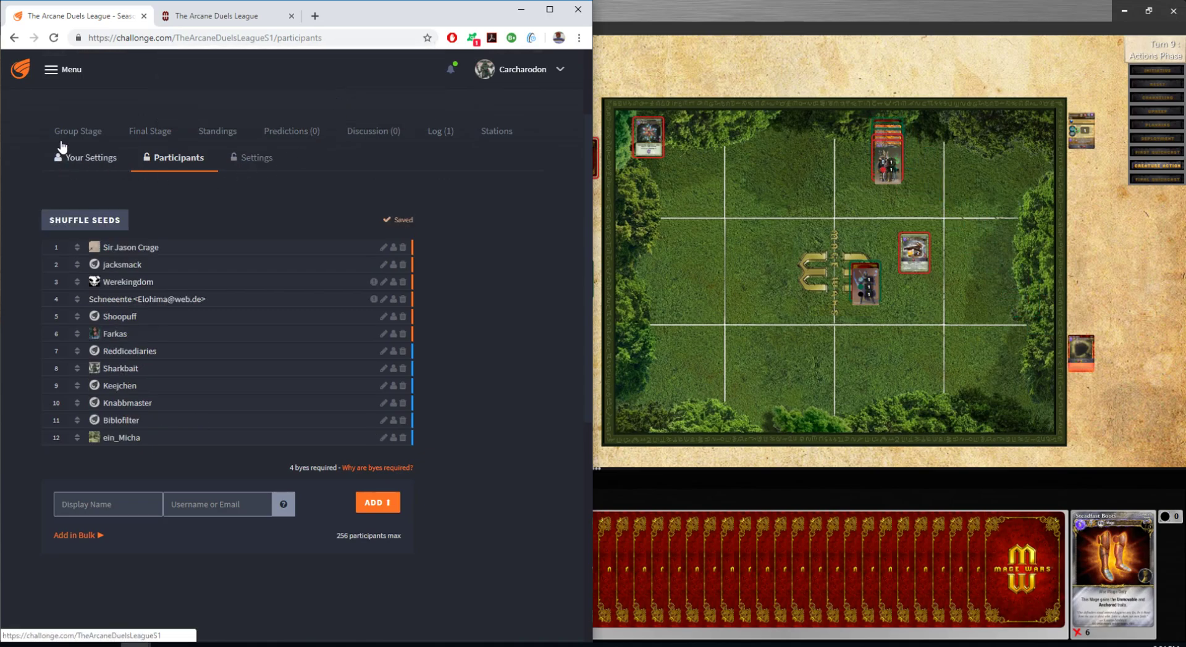
click(77, 131)
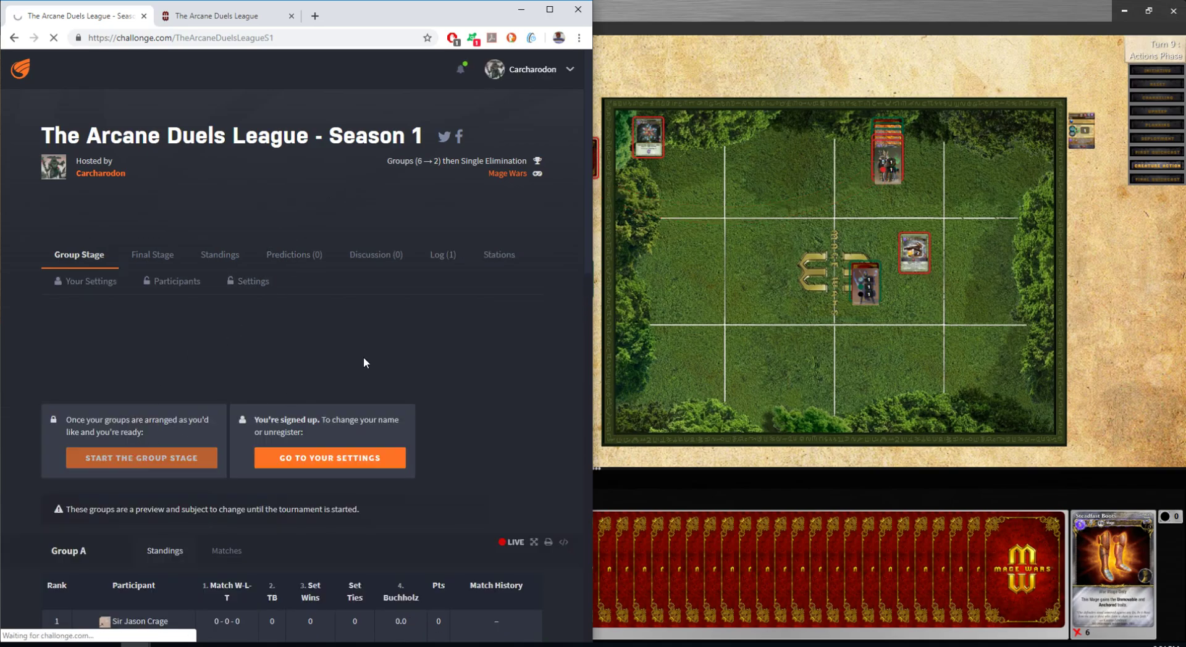
Start the group stage, view Predictions, and return to the Group A/B standings at 0-0-0.
click(139, 458)
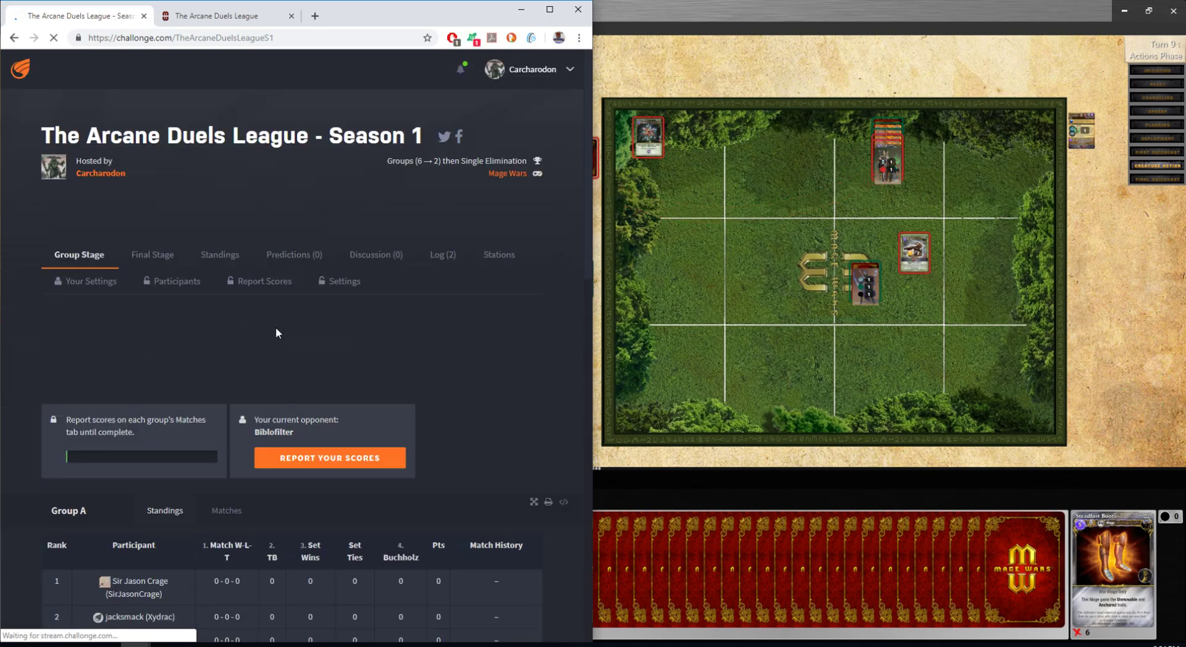
scroll(down, 3)
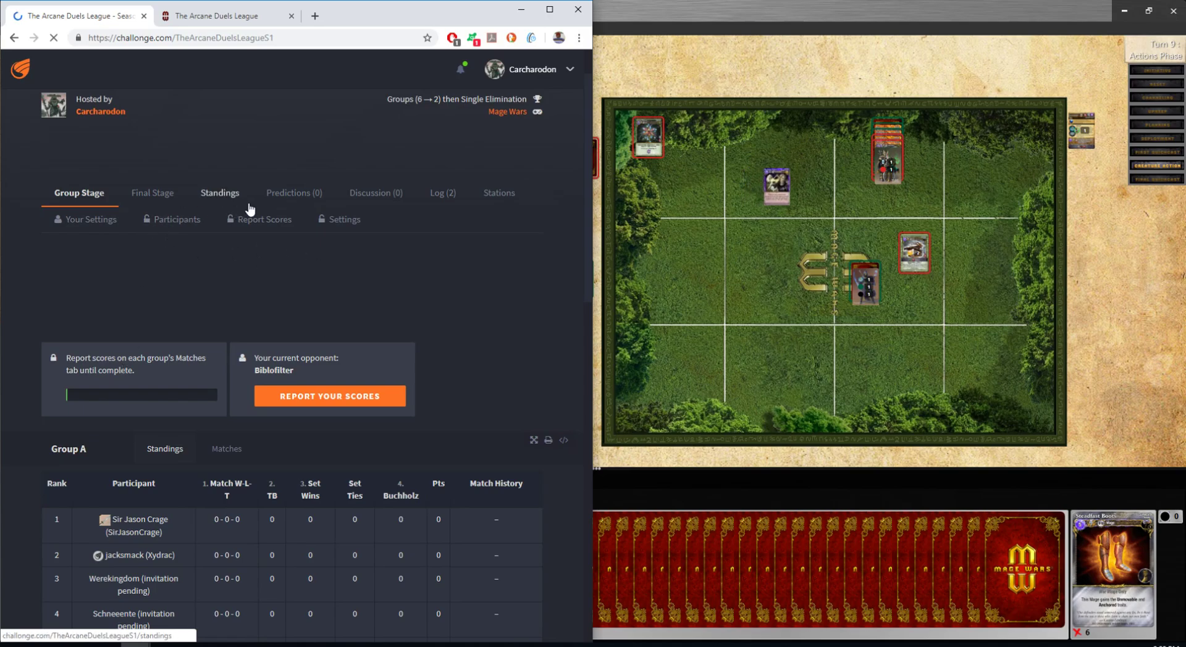
click(294, 191)
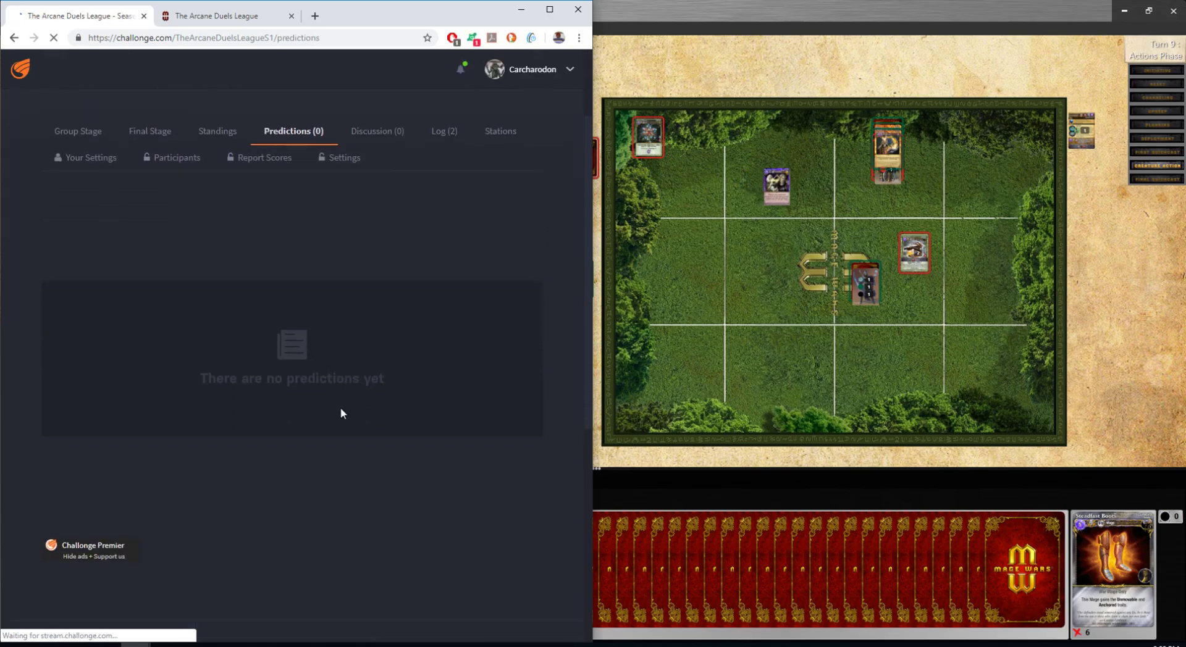
click(217, 131)
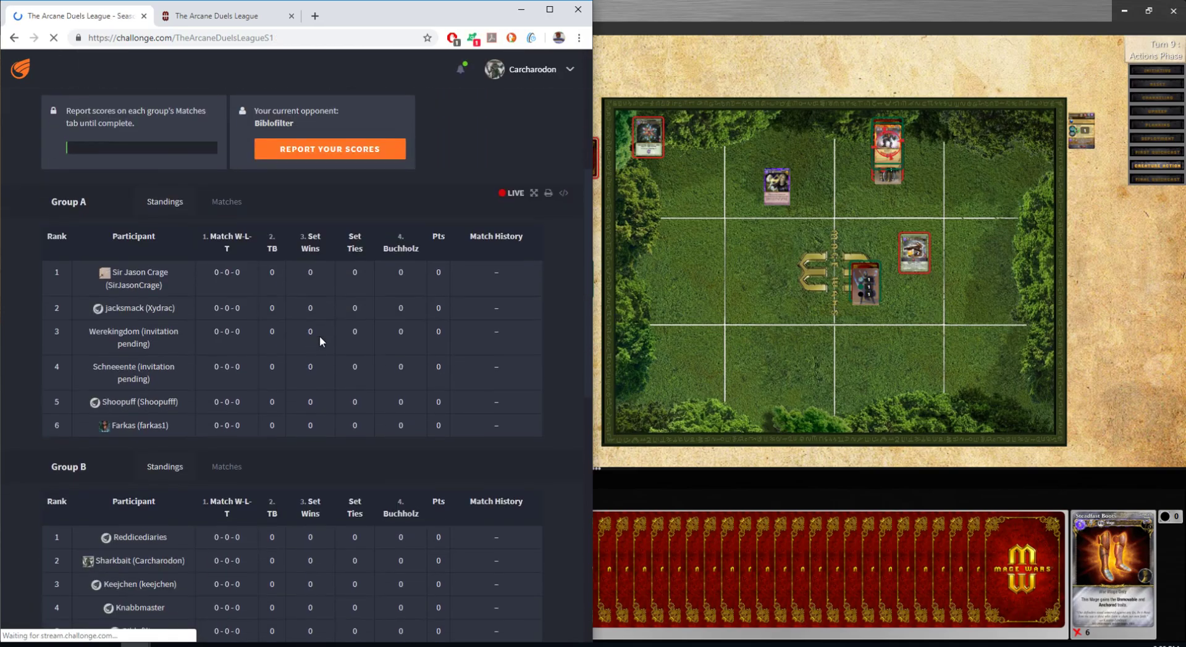
Scroll down to the Group A and Group B standings tables, all players at 0-0-0.
scroll(down, 3)
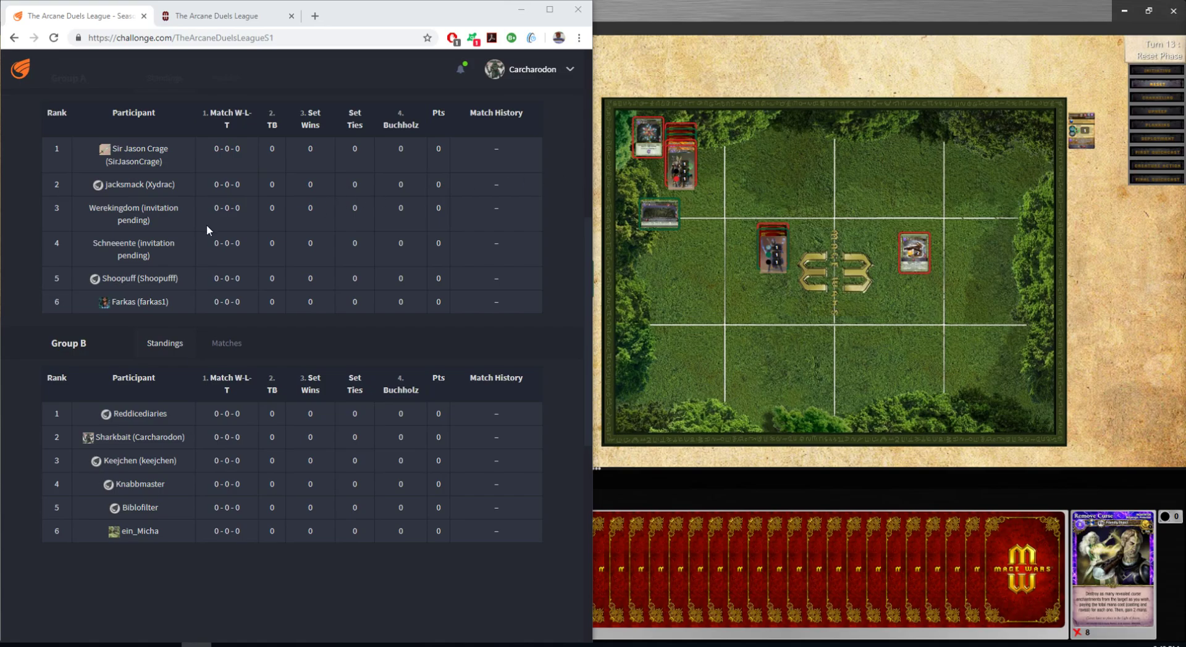
mouse_move(481, 335)
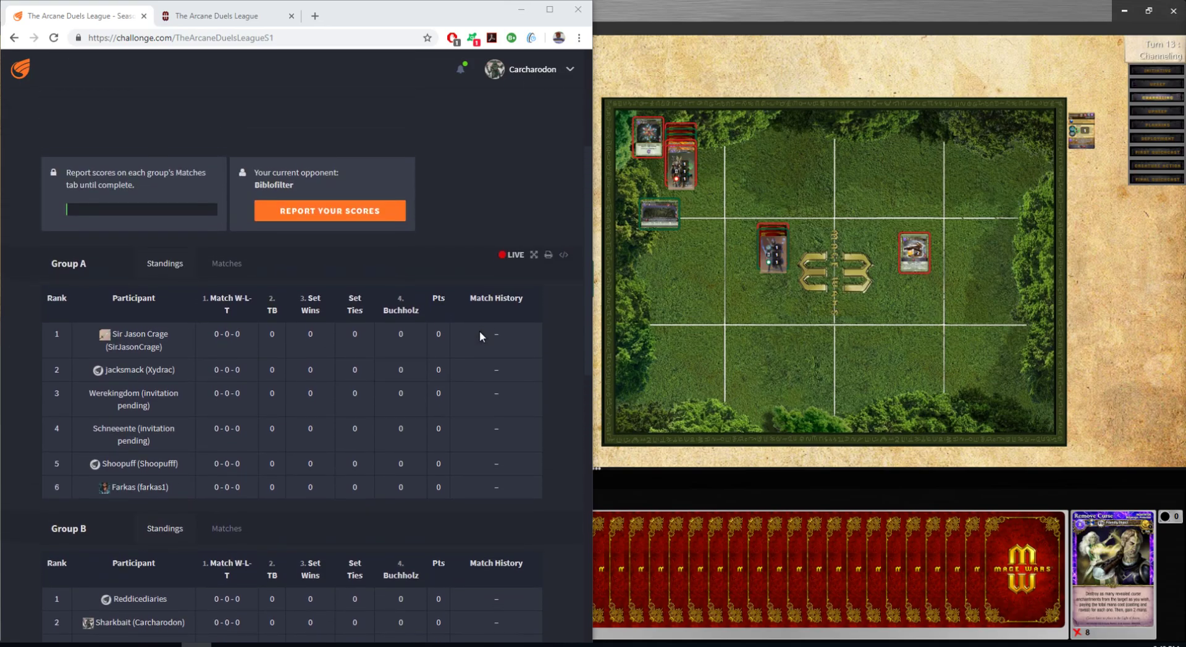
scroll(down, 3)
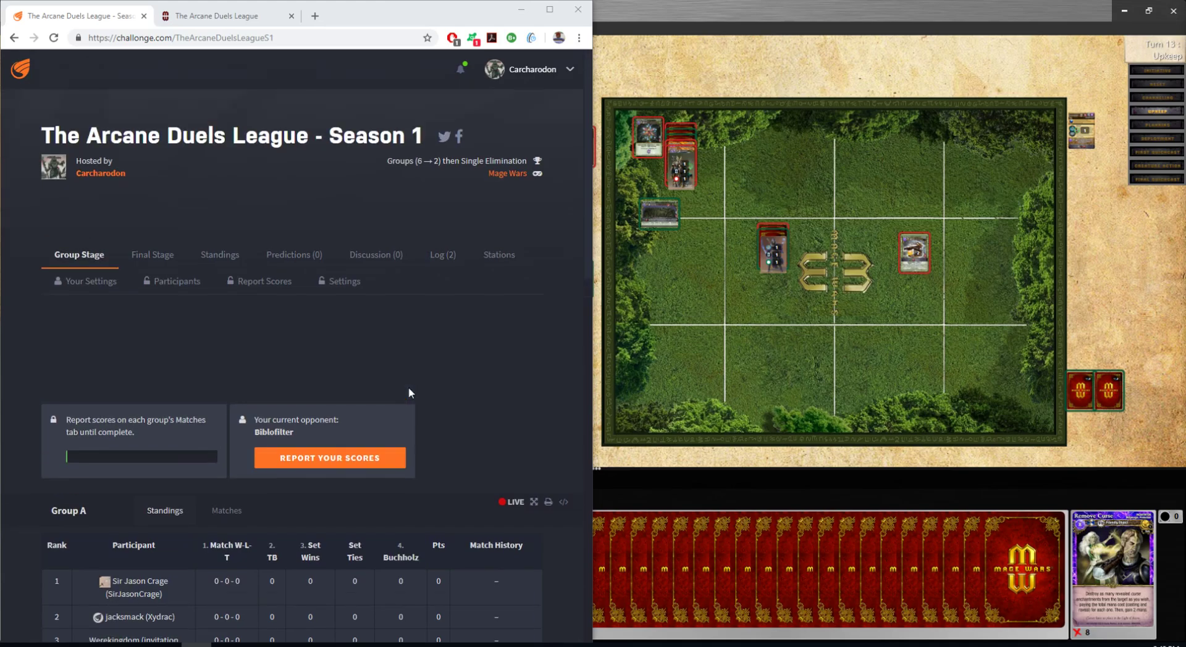
click(177, 281)
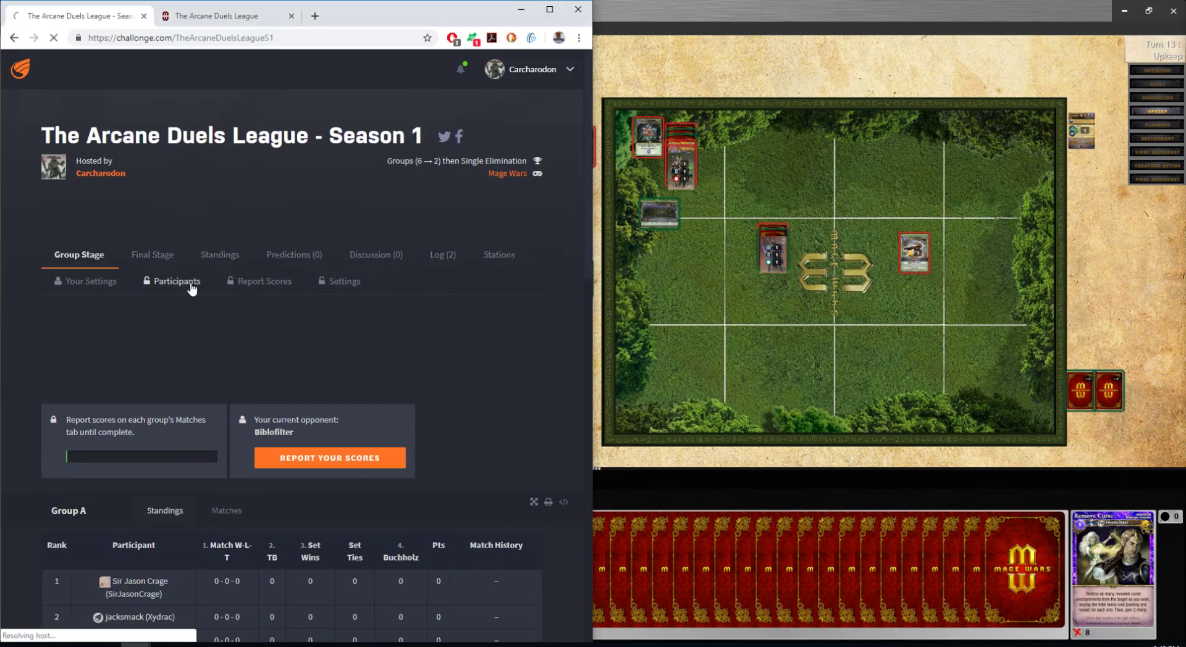
click(176, 280)
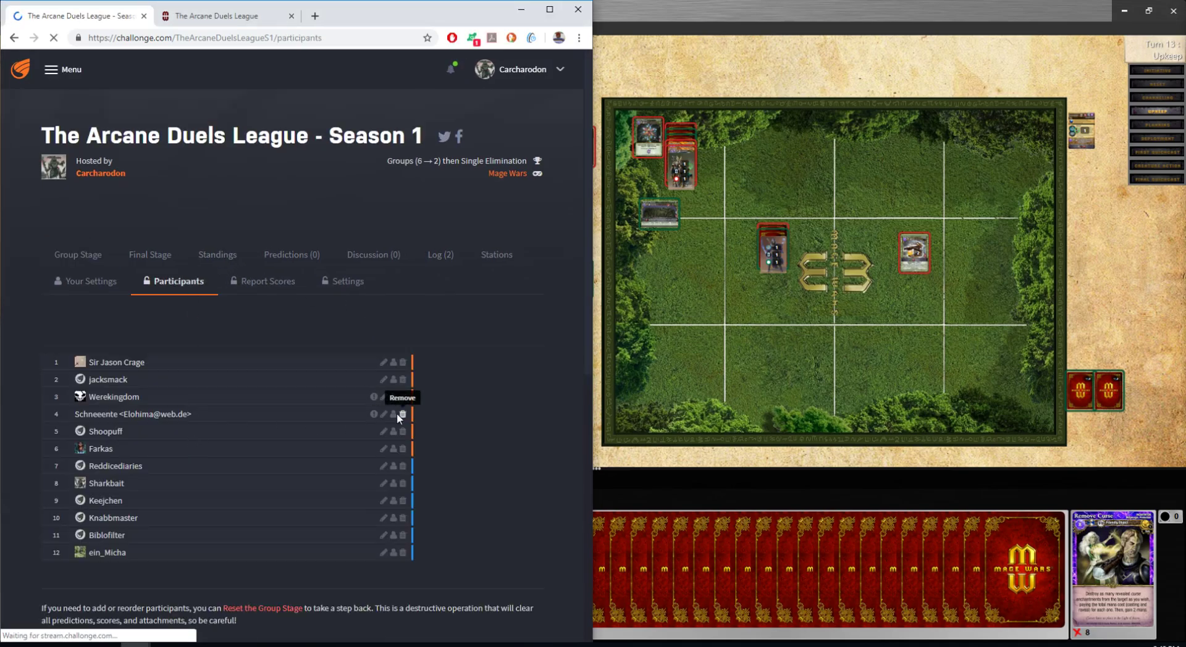
click(384, 414)
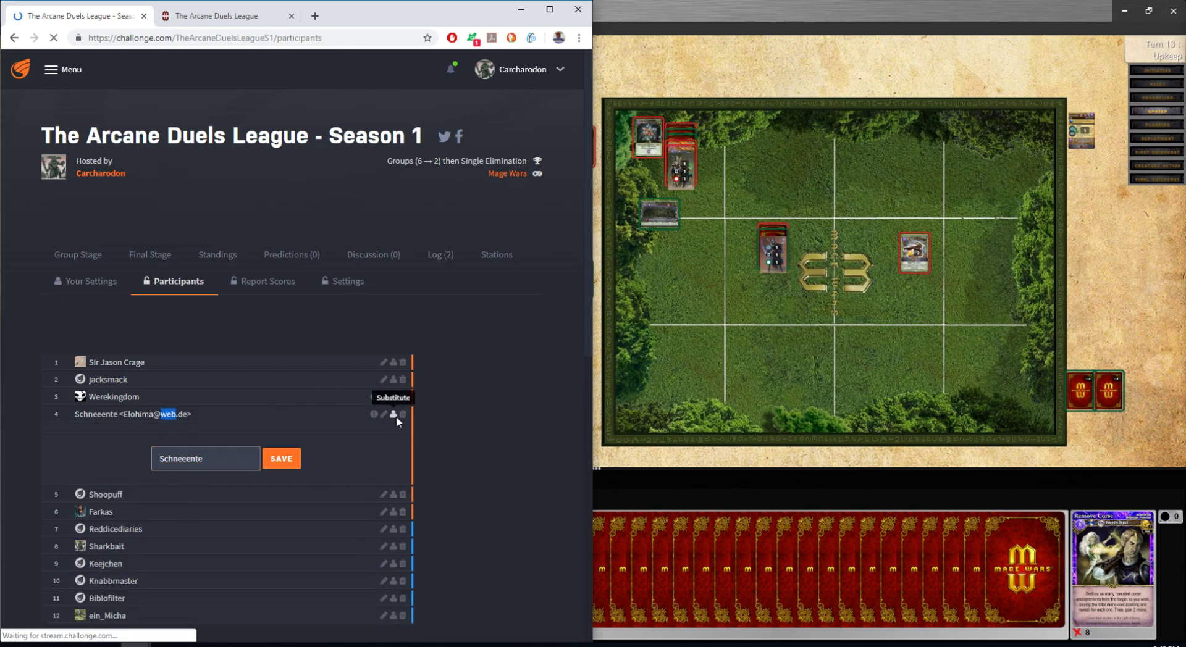
mouse_move(383, 414)
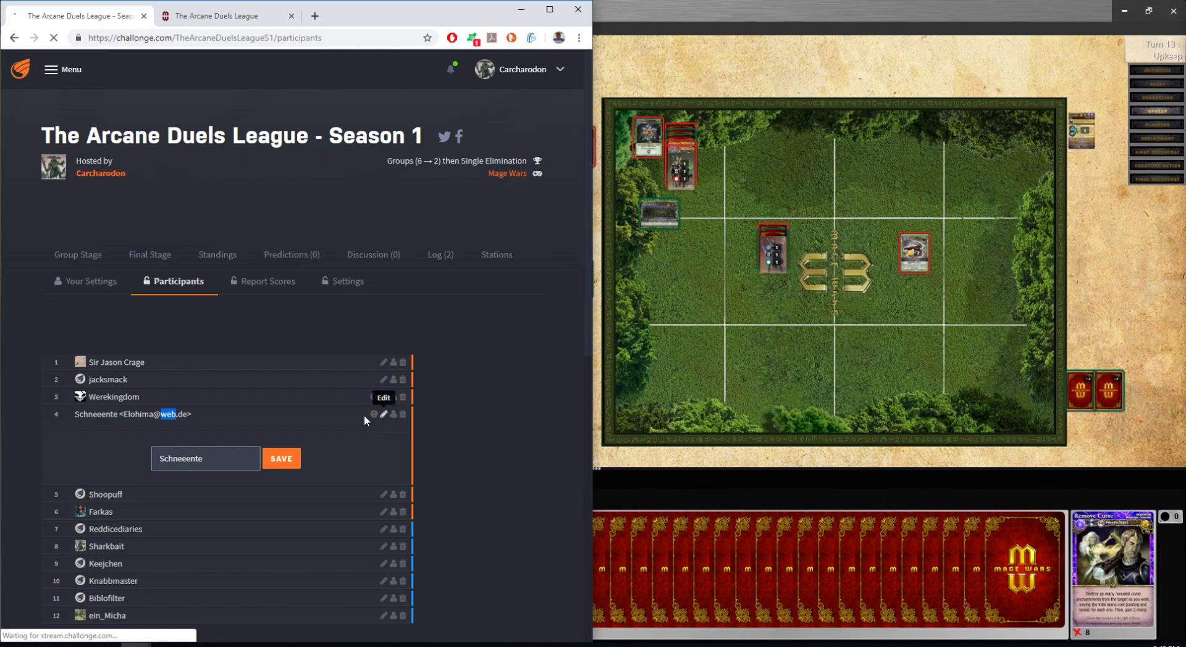
click(280, 458)
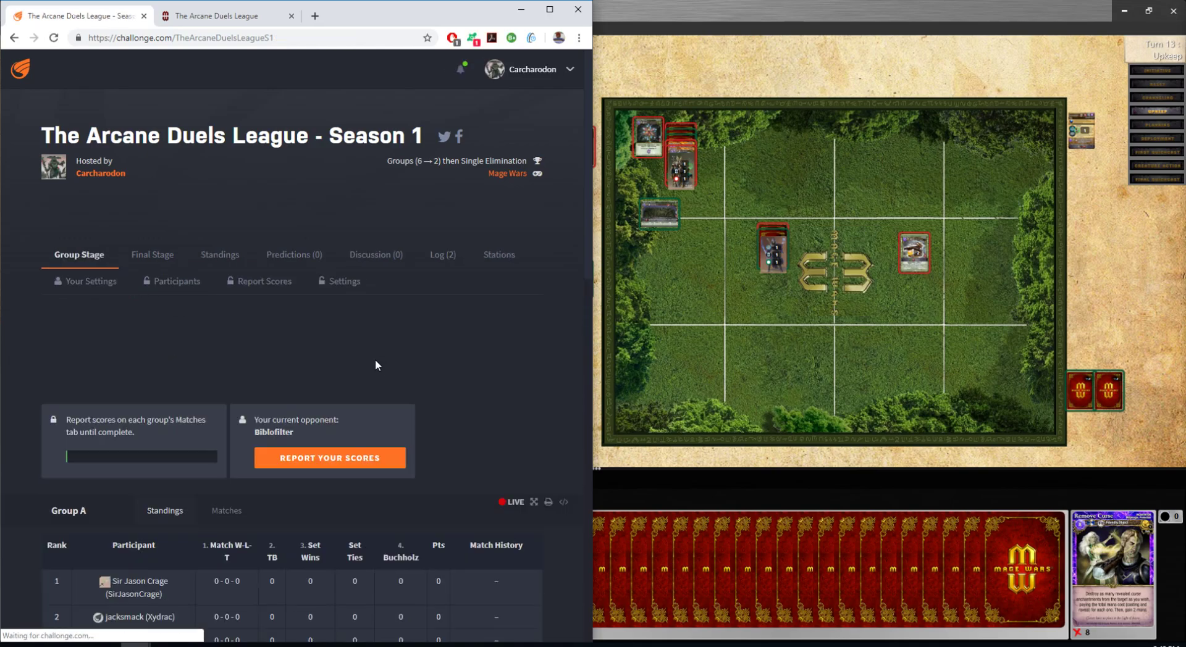
Scroll the league page before the OCTGN Mage Wars game takes over the screen.
scroll(down, 3)
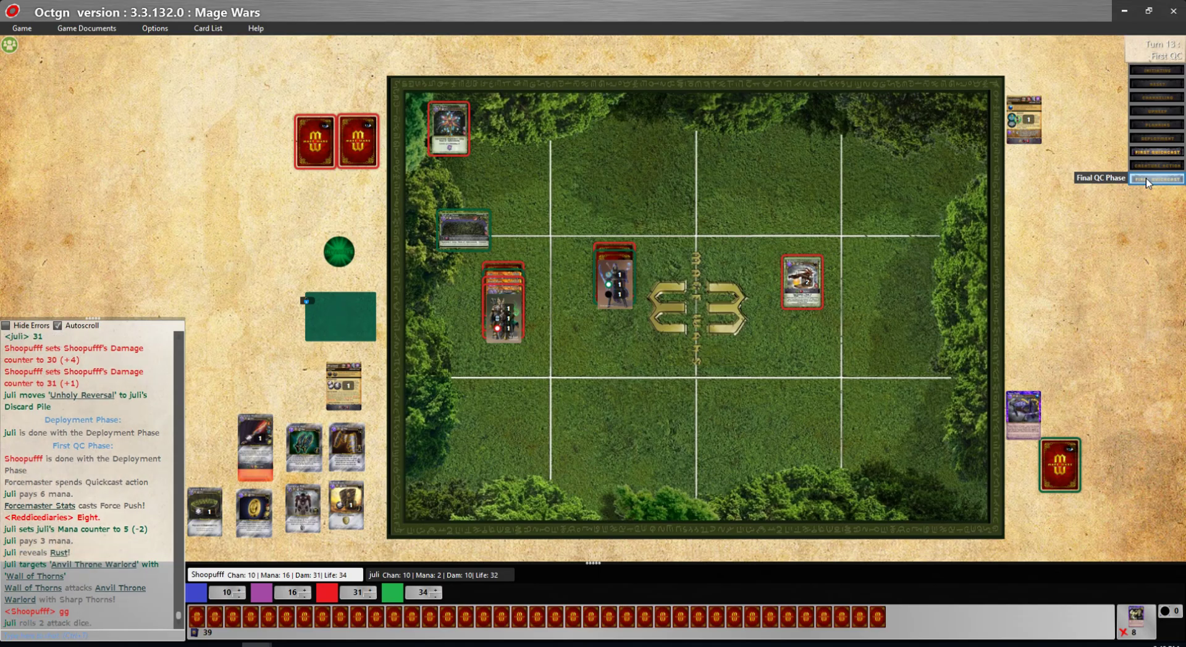
click(1156, 96)
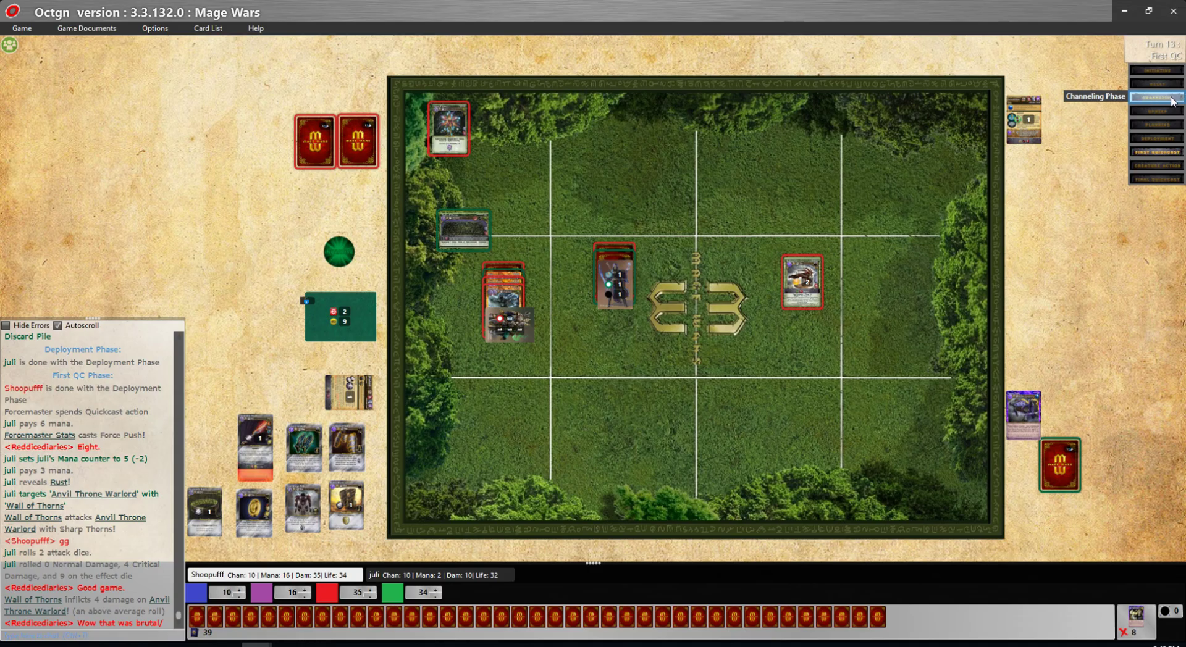
click(1153, 109)
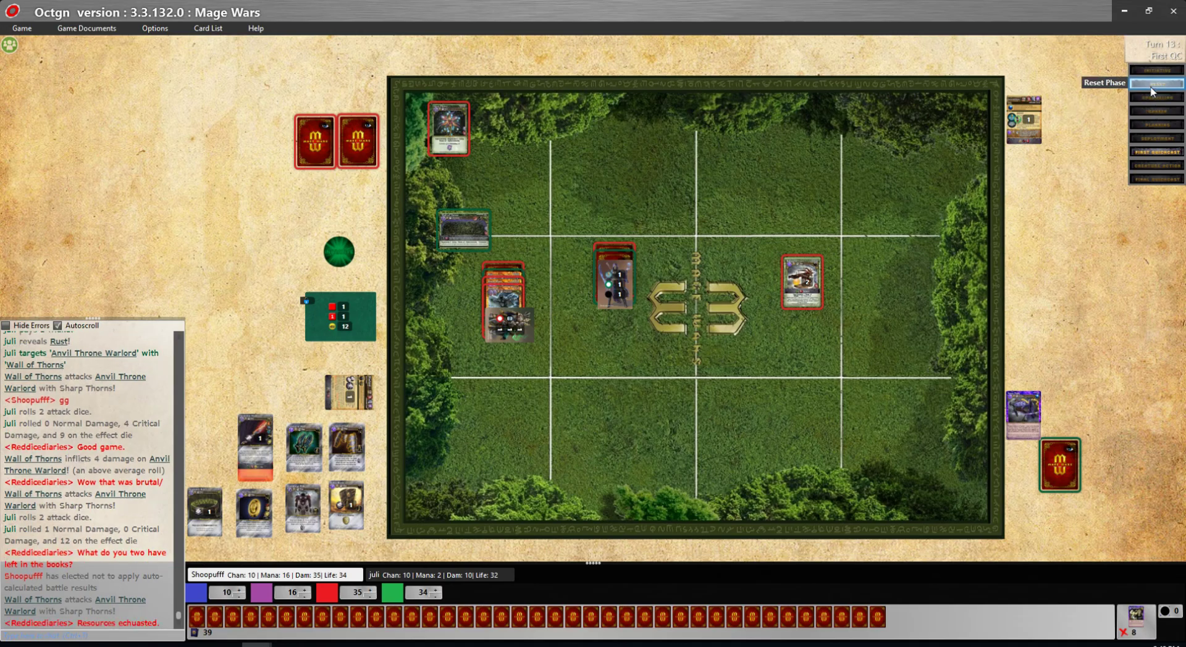
click(1155, 83)
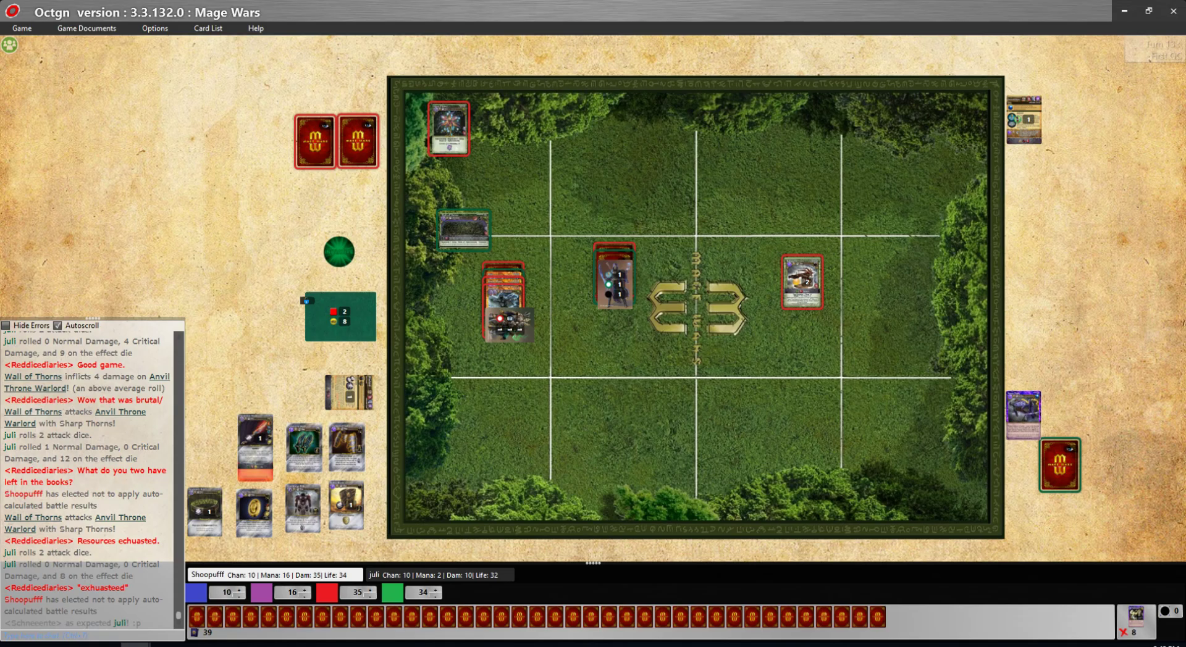
scroll(down, 3)
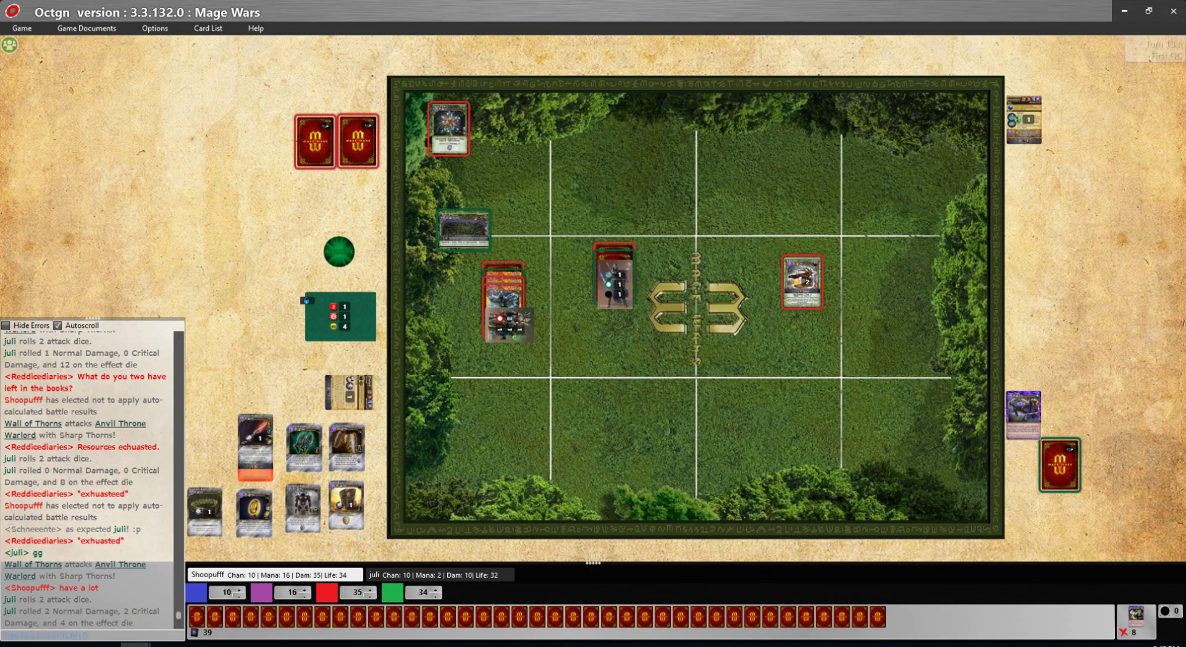
scroll(down, 3)
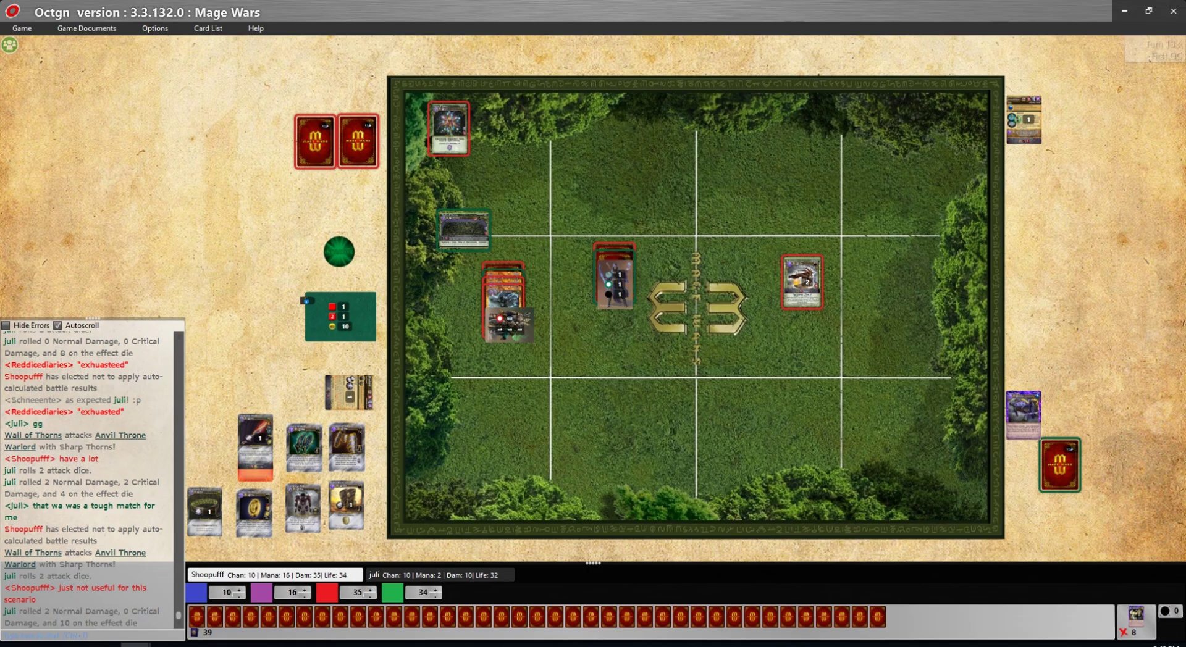
scroll(down, 3)
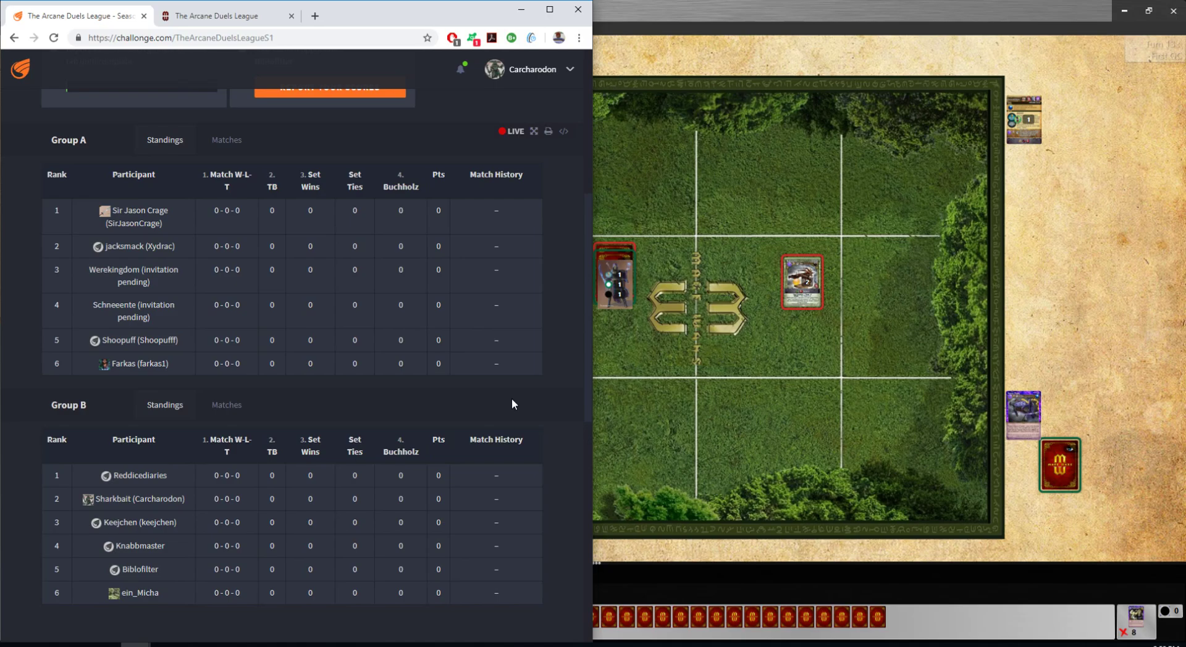
mouse_move(200, 637)
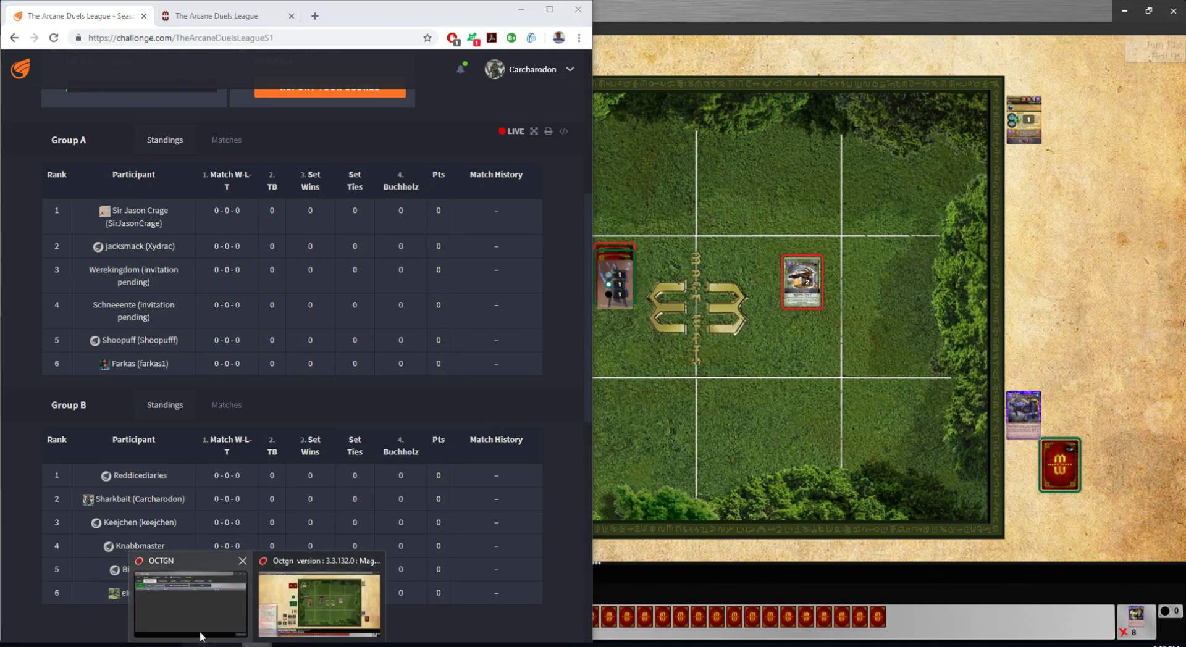
Bring the main OCTGN lobby window up beside the Challonge group standings.
click(189, 601)
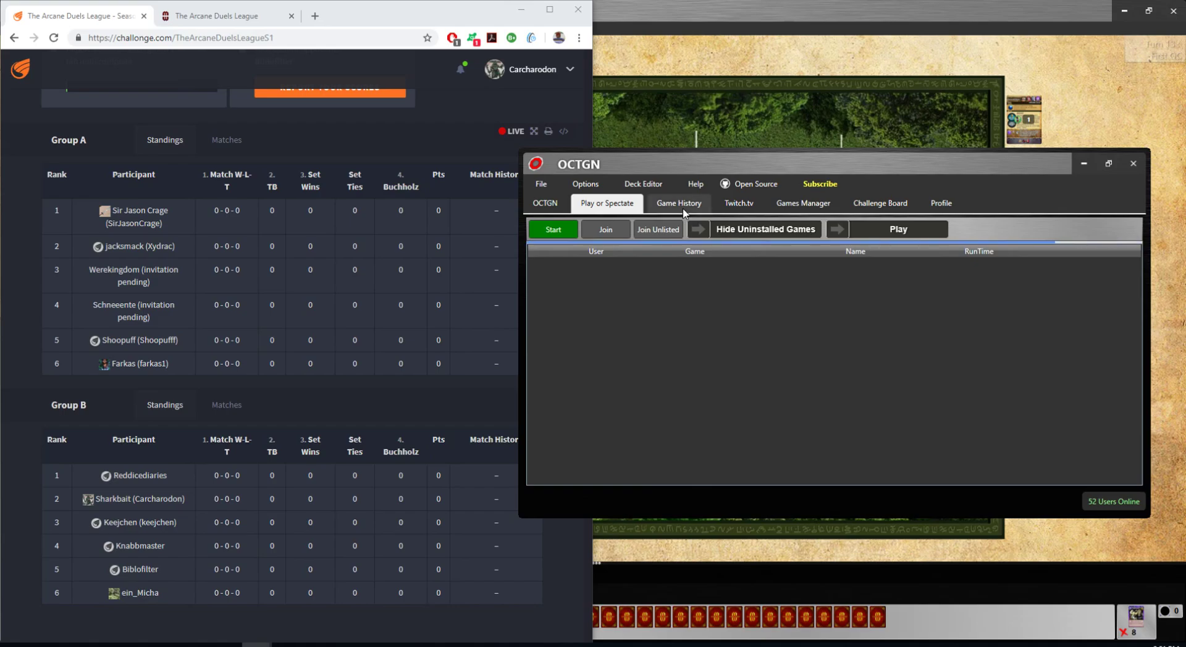
click(678, 203)
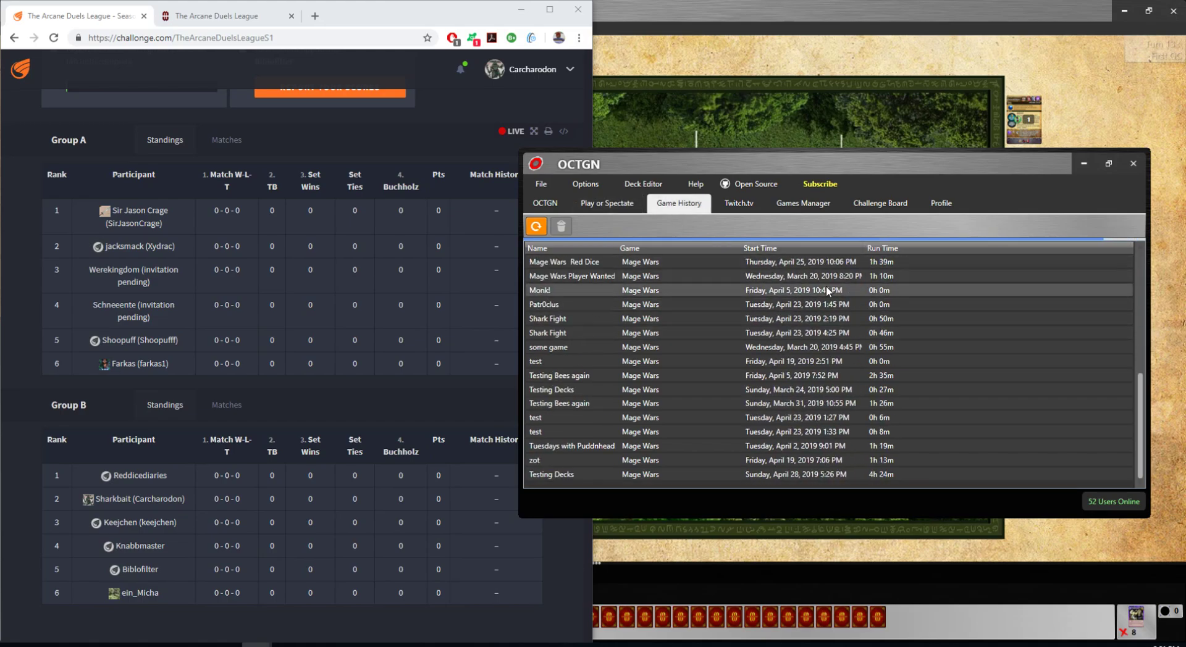
scroll(down, 3)
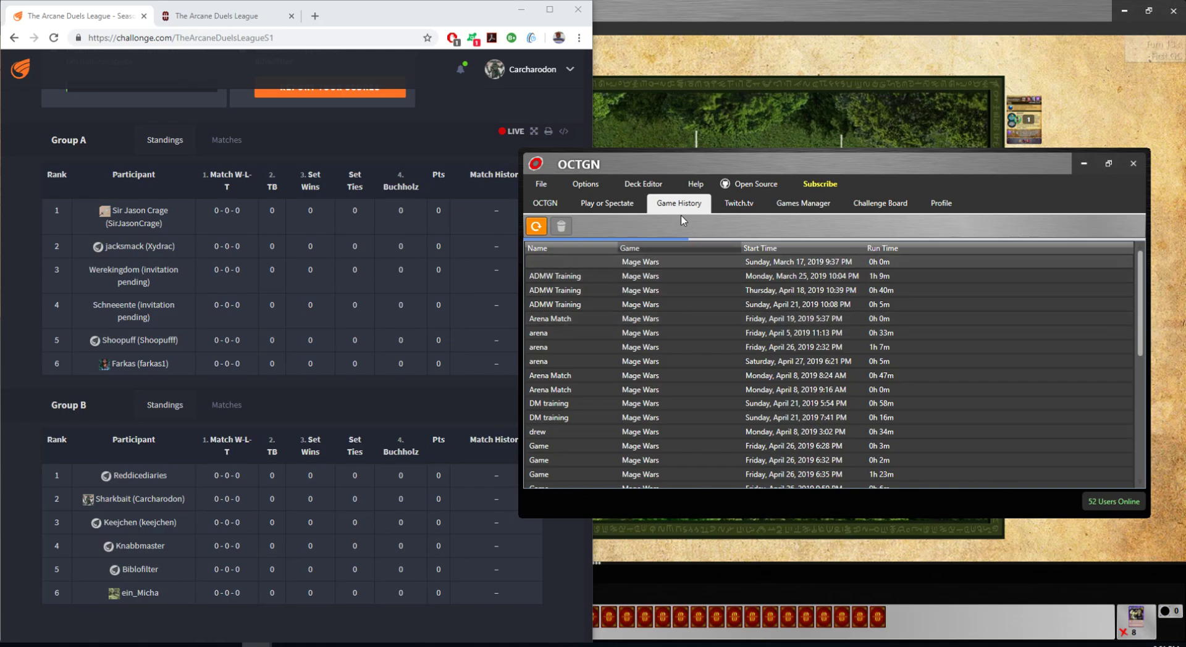
click(605, 203)
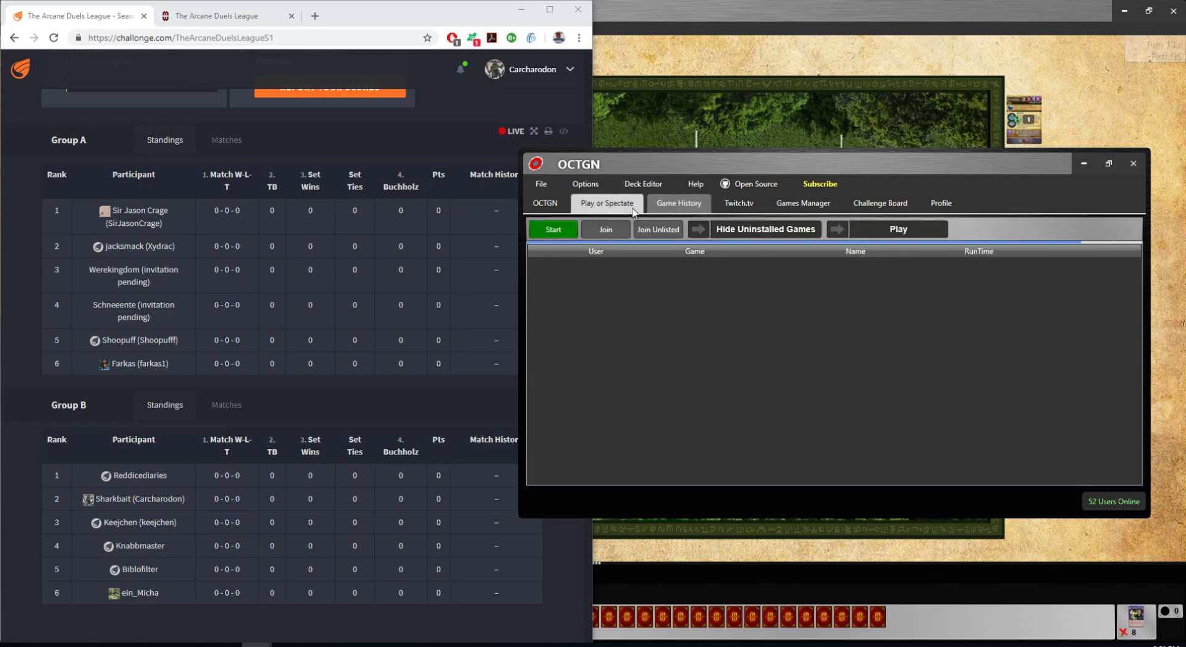